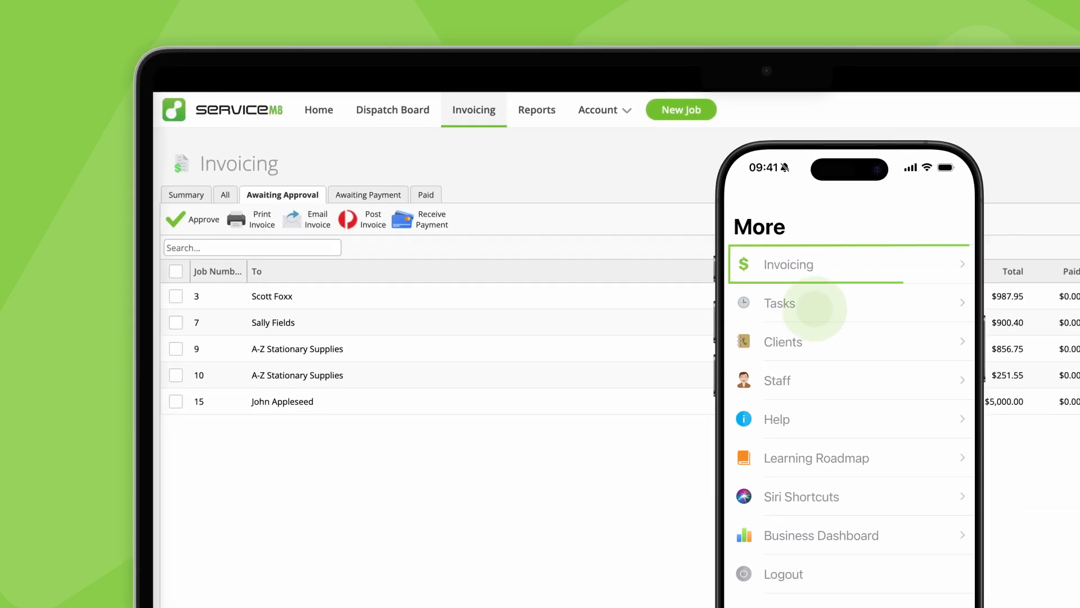
Open John Appleseed's Job #1 card from the Dispatch Board.
left_click(788, 264)
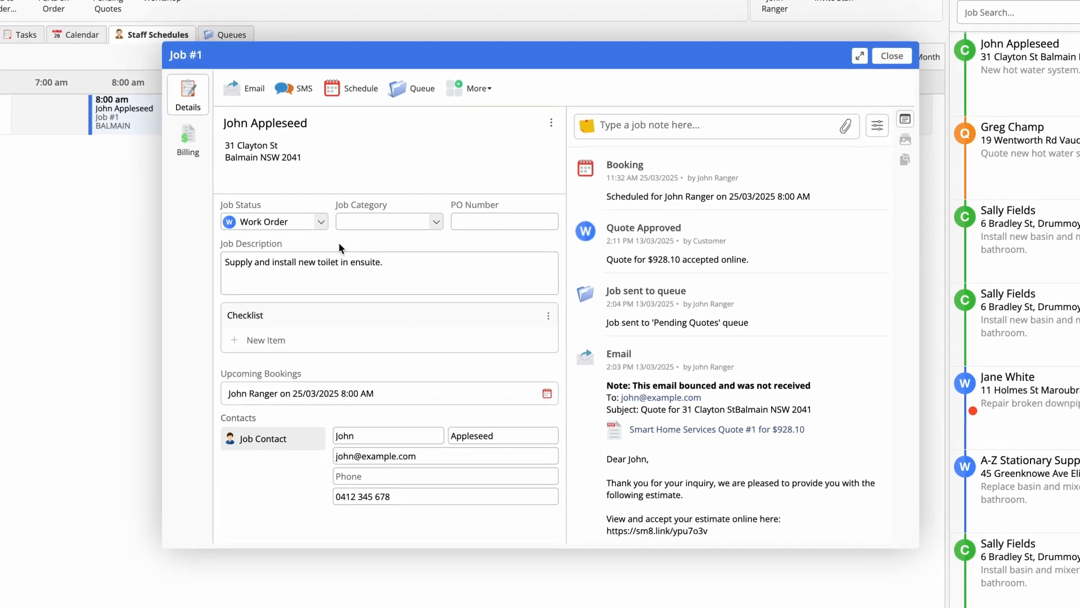
Mark Job #1 as Completed from its Job Status dropdown.
left_click(275, 222)
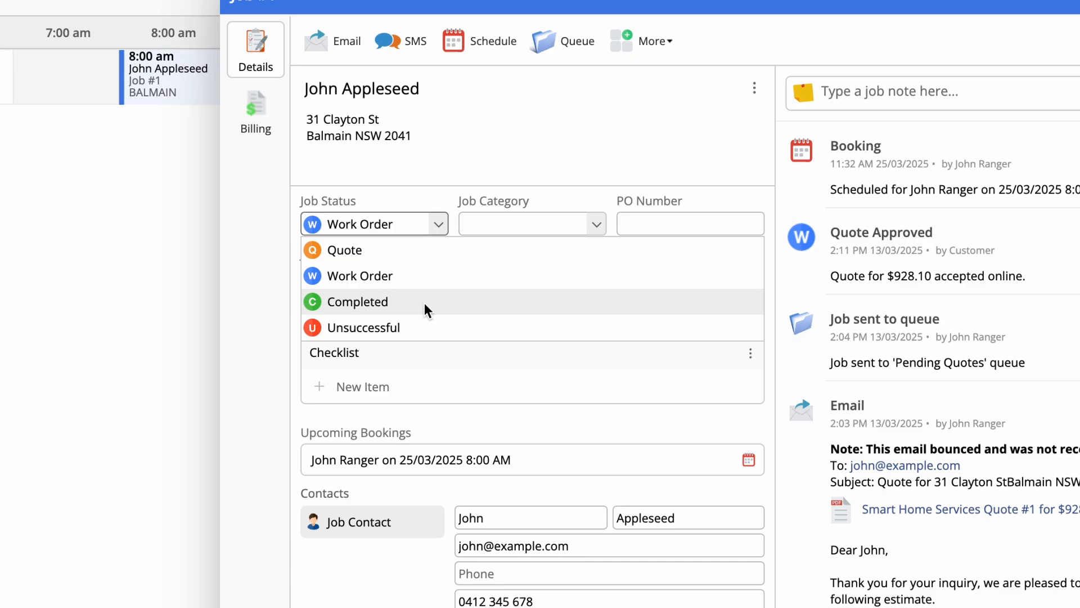
left_click(369, 301)
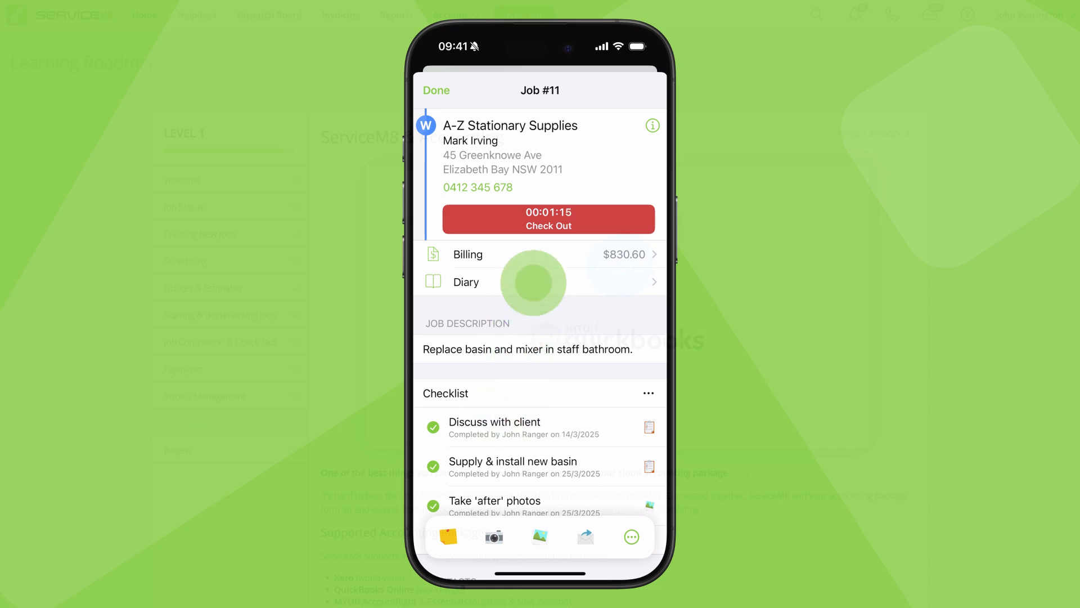
Check out Job #11 for A-Z Stationary Supplies as Job Complete on the iPhone.
left_click(548, 219)
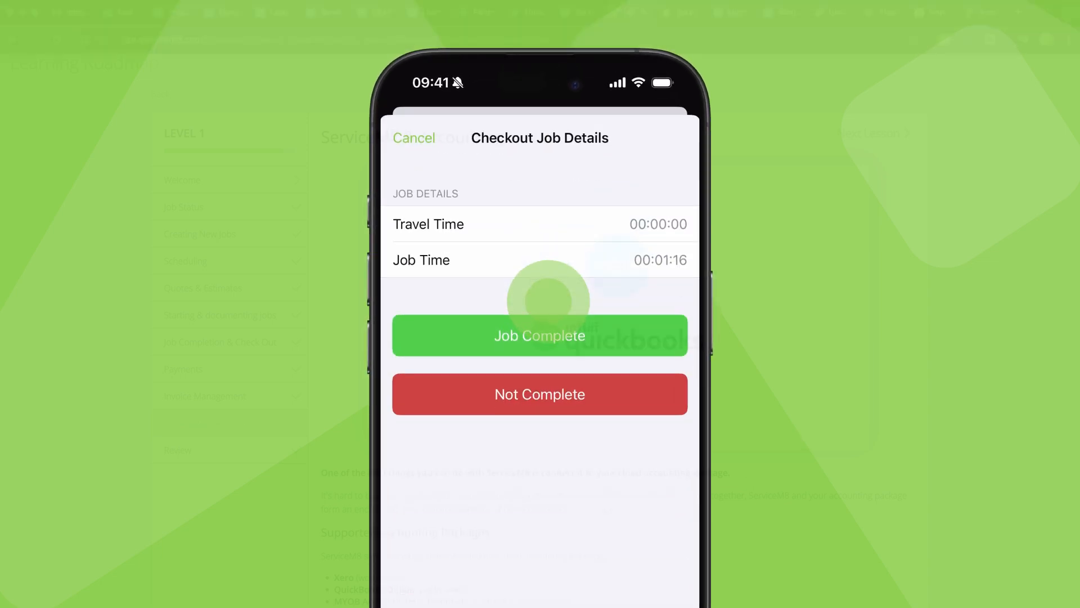
left_click(539, 335)
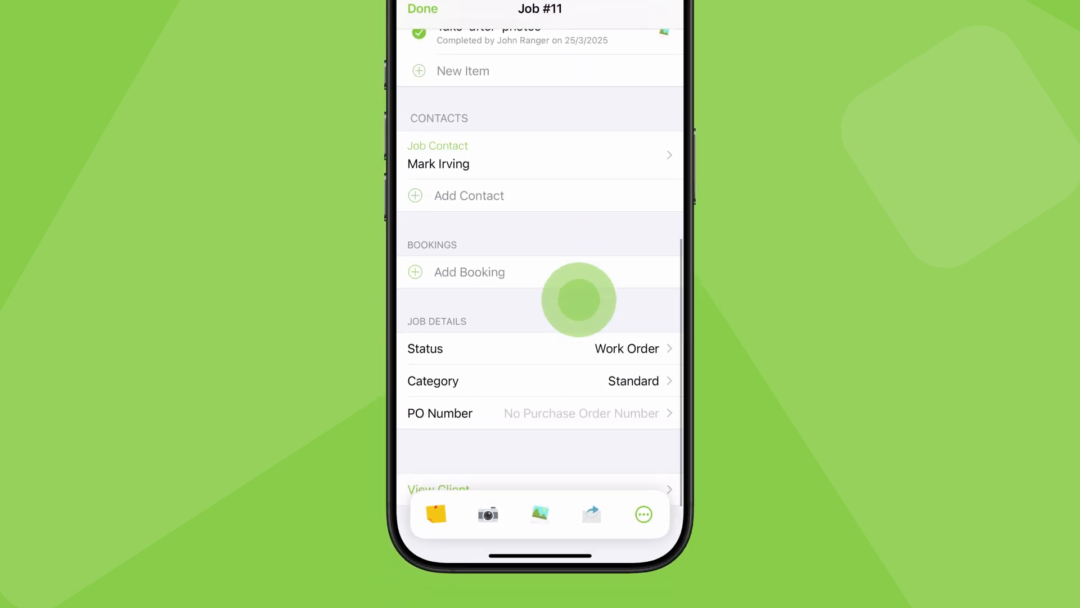
left_click(540, 347)
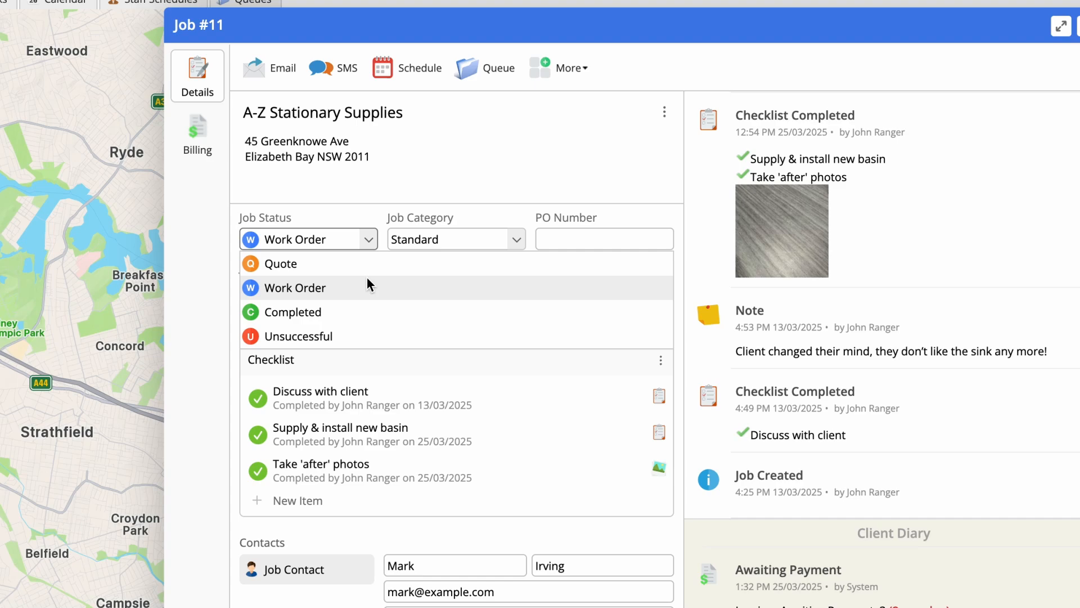
Send the $830.60 invoice for Job #11 so it lands in Awaiting Approval.
left_click(197, 135)
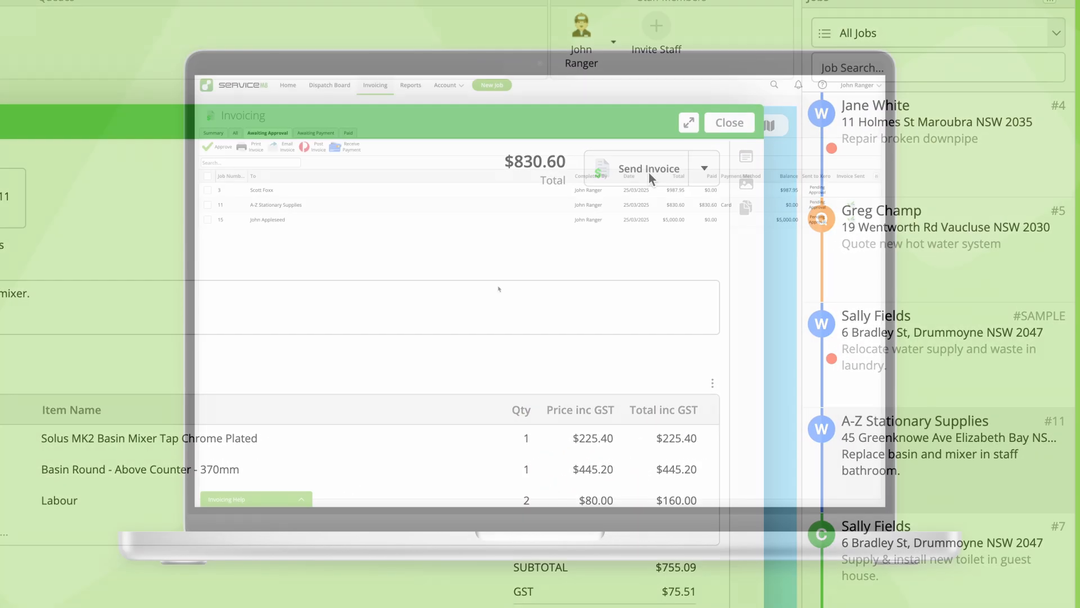
left_click(728, 121)
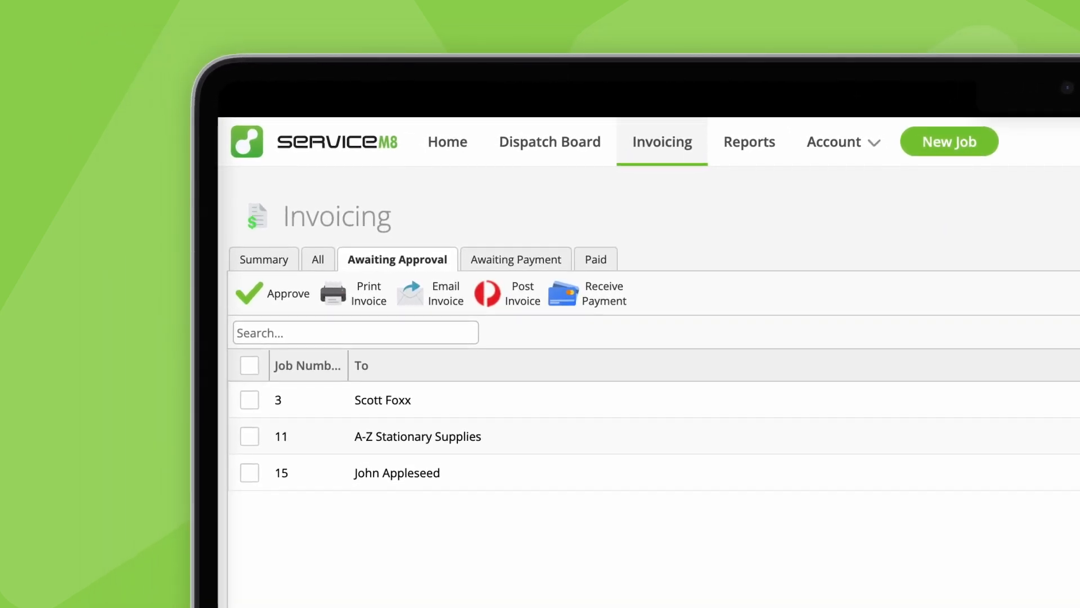
Approve Job #11's invoice, leaving jobs 3 and 15 awaiting approval.
left_click(397, 259)
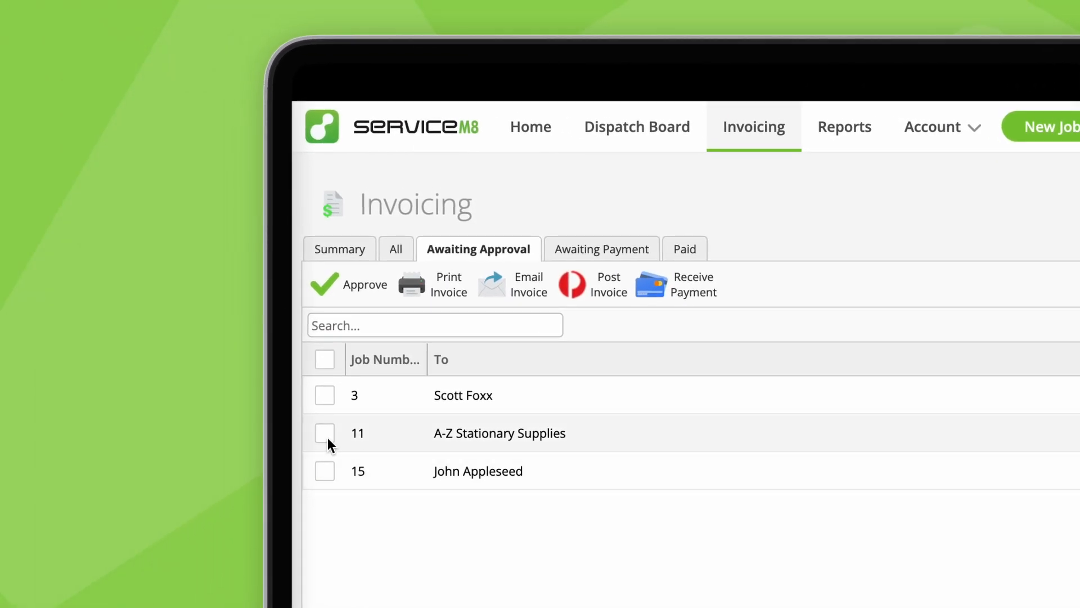
left_click(324, 432)
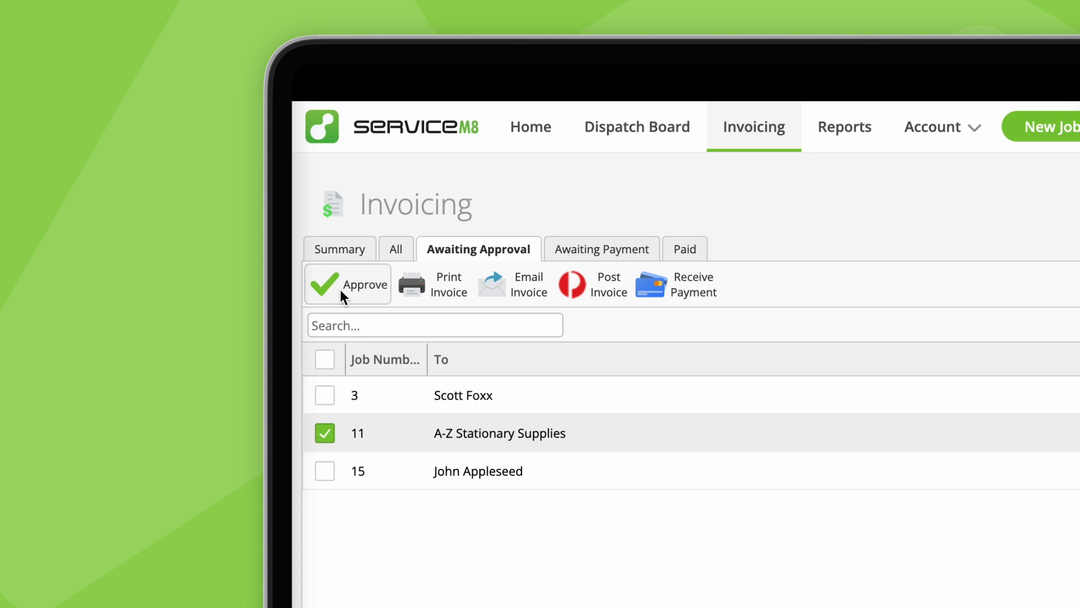
left_click(346, 283)
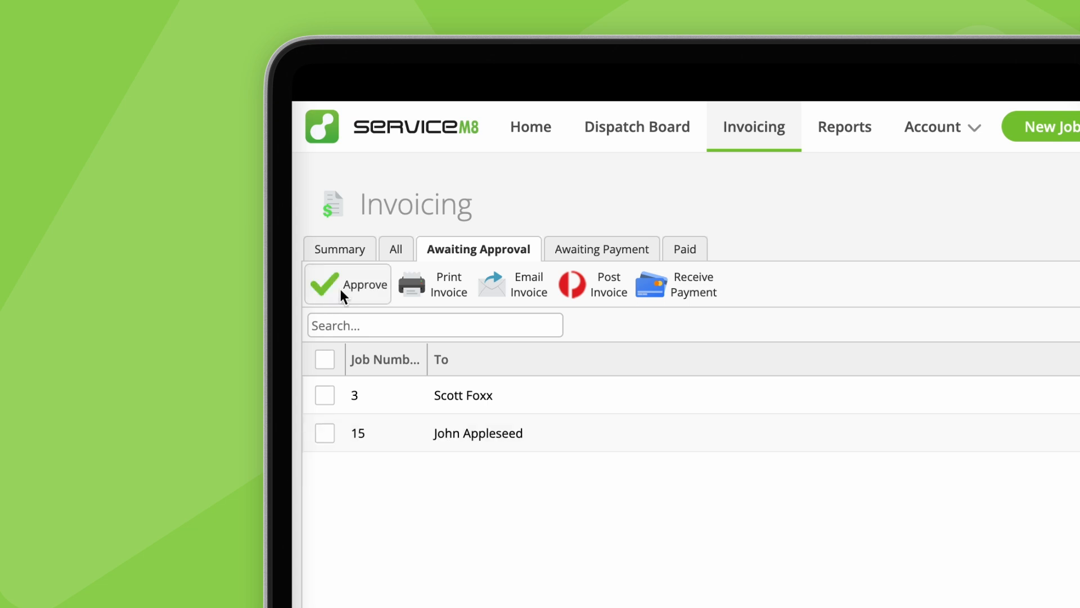
left_click(597, 250)
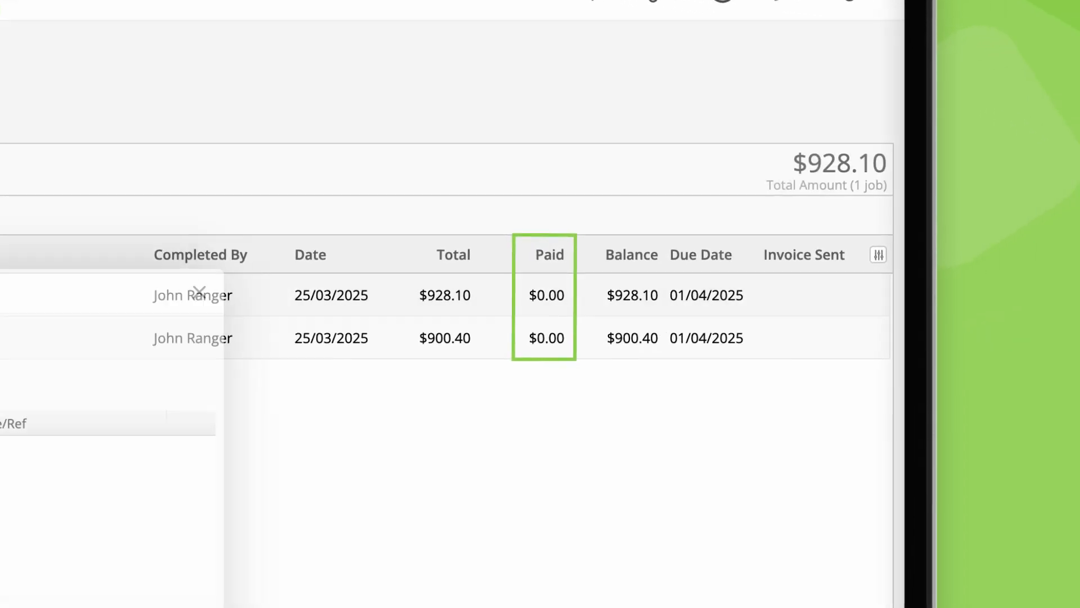
Review Job #1's $928.10 card payment record, leaving only job 7 awaiting payment.
left_click(431, 509)
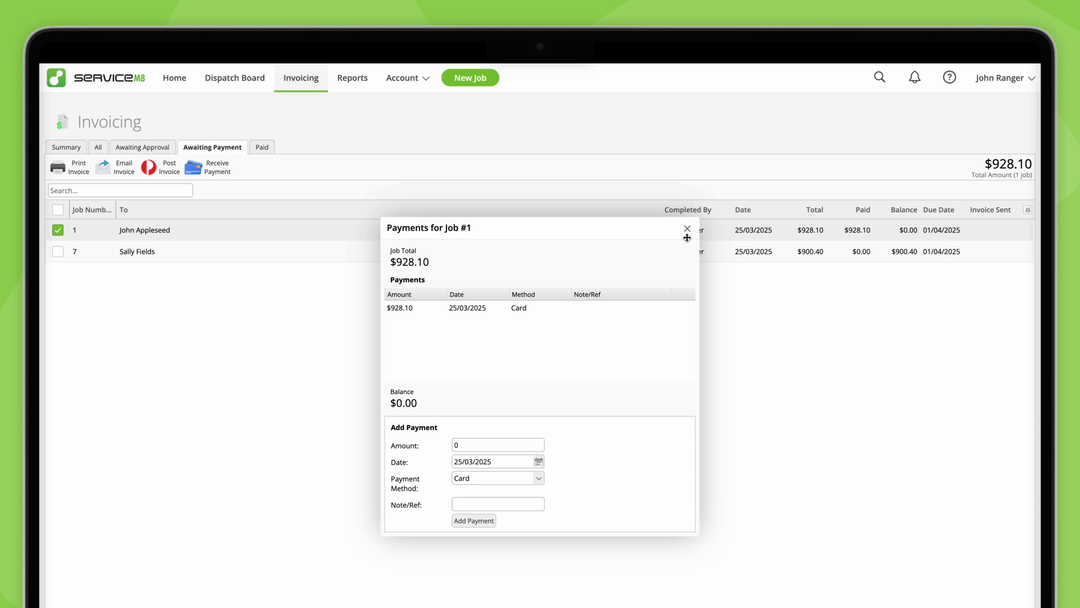
left_click(686, 228)
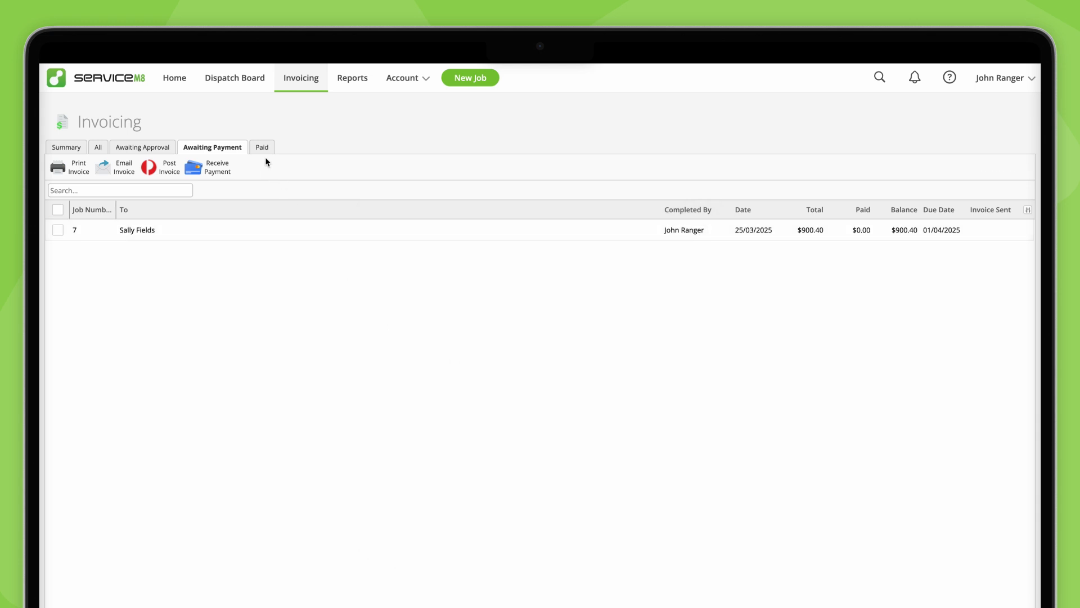
left_click(261, 147)
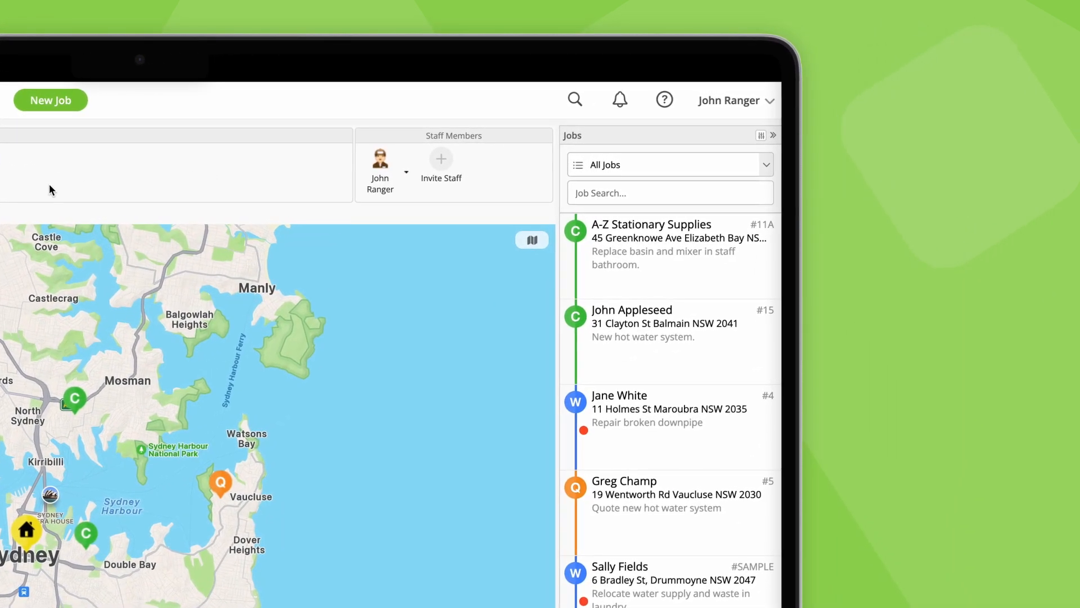
left_click(669, 193)
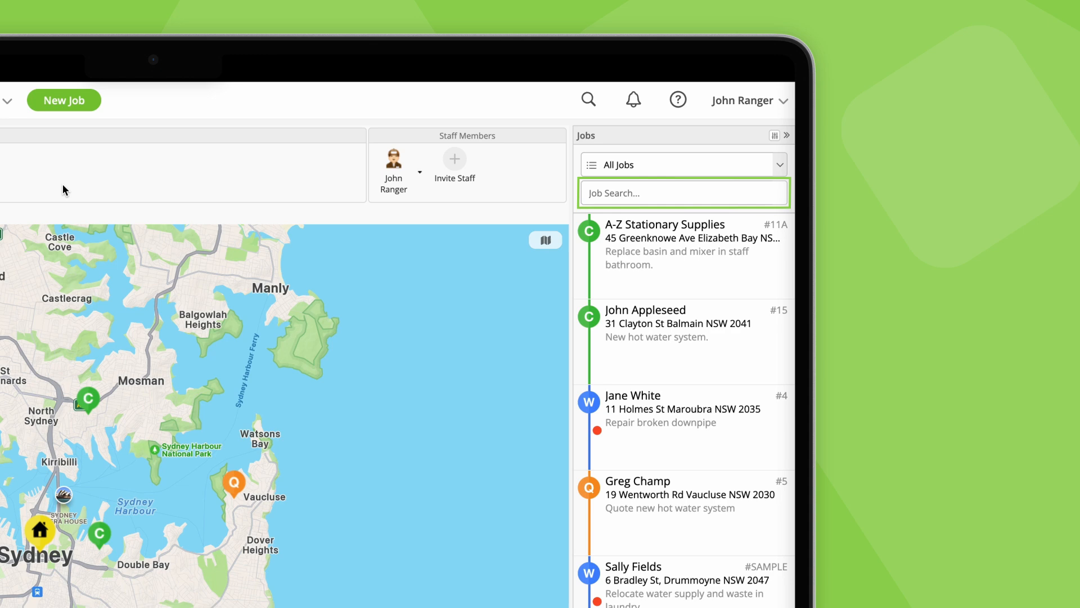
left_click(592, 100)
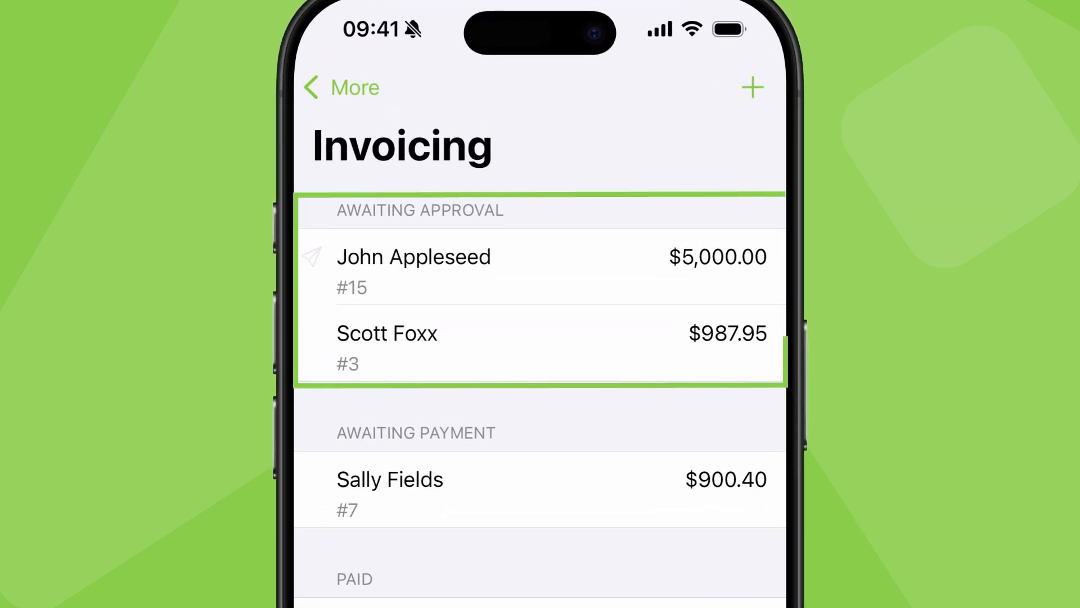
Approve John Appleseed's Job #15 invoice to Xero from the iPhone Invoicing screen.
scroll("down", 3)
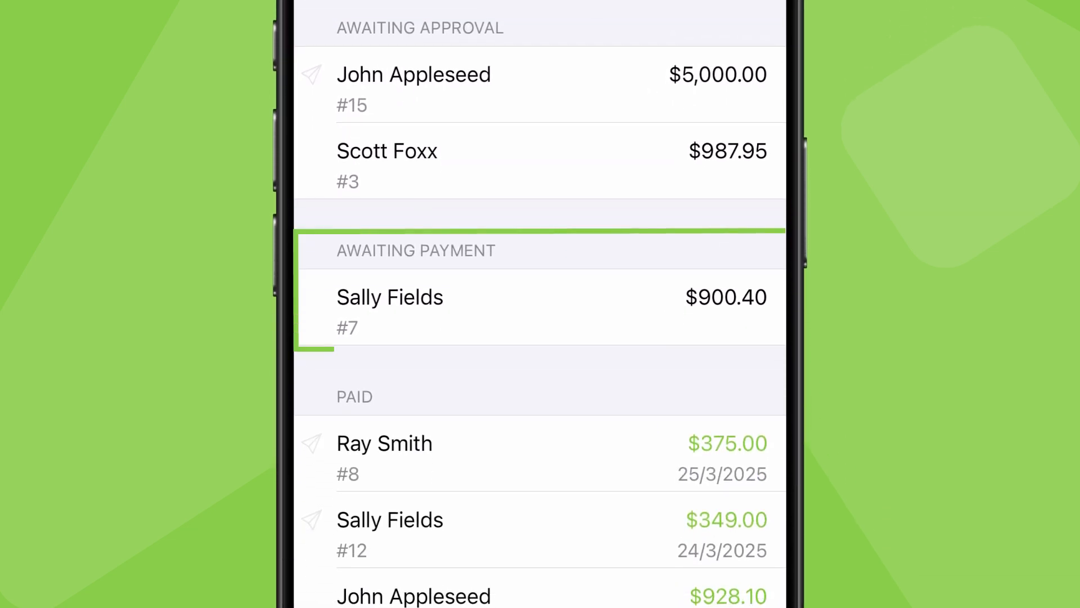
scroll("down", 3)
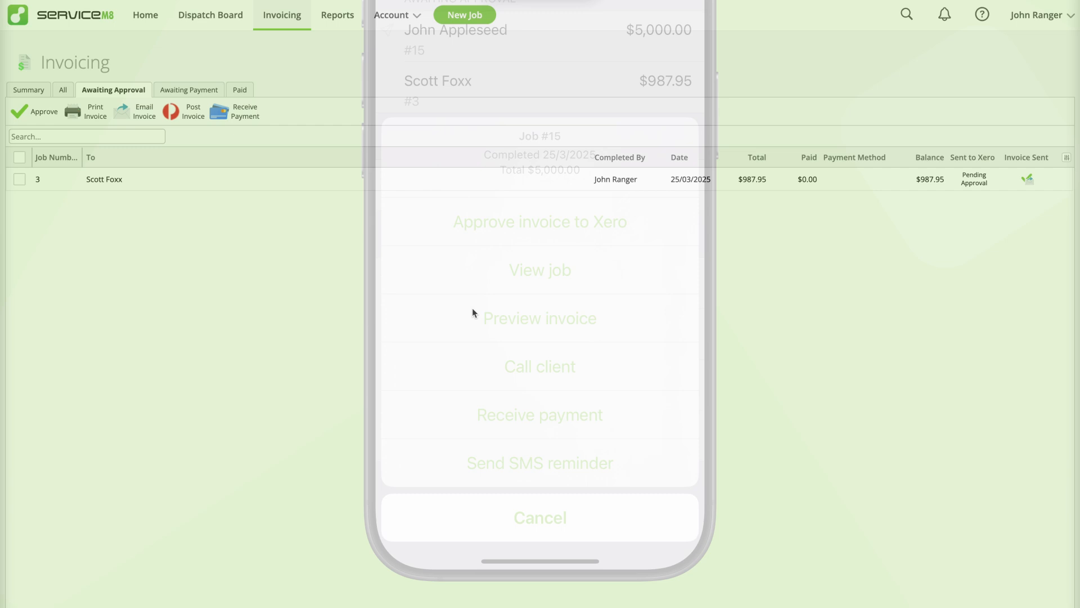
left_click(539, 517)
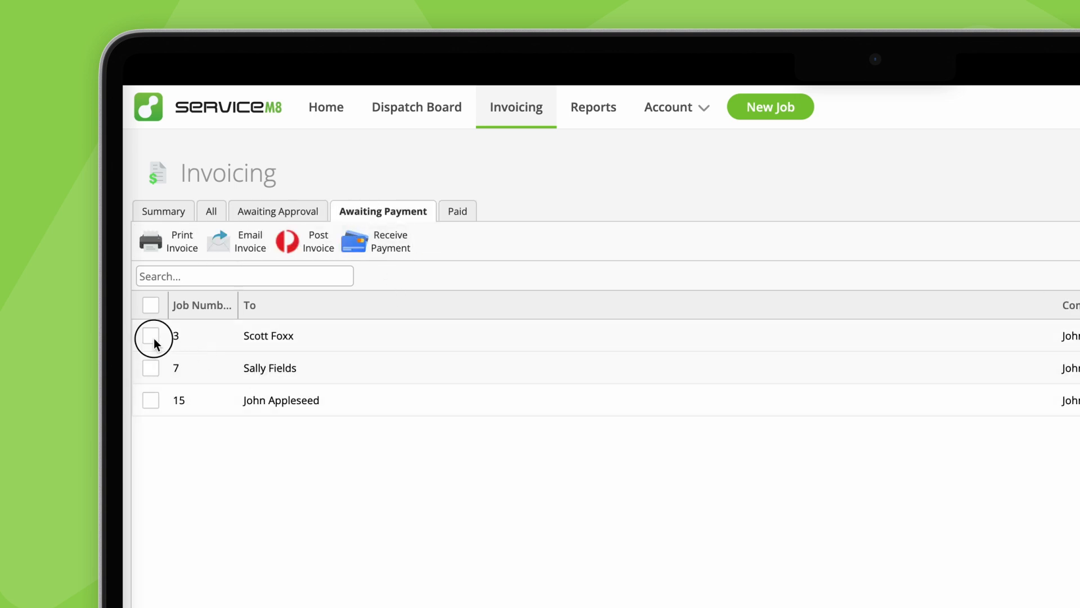
left_click(377, 241)
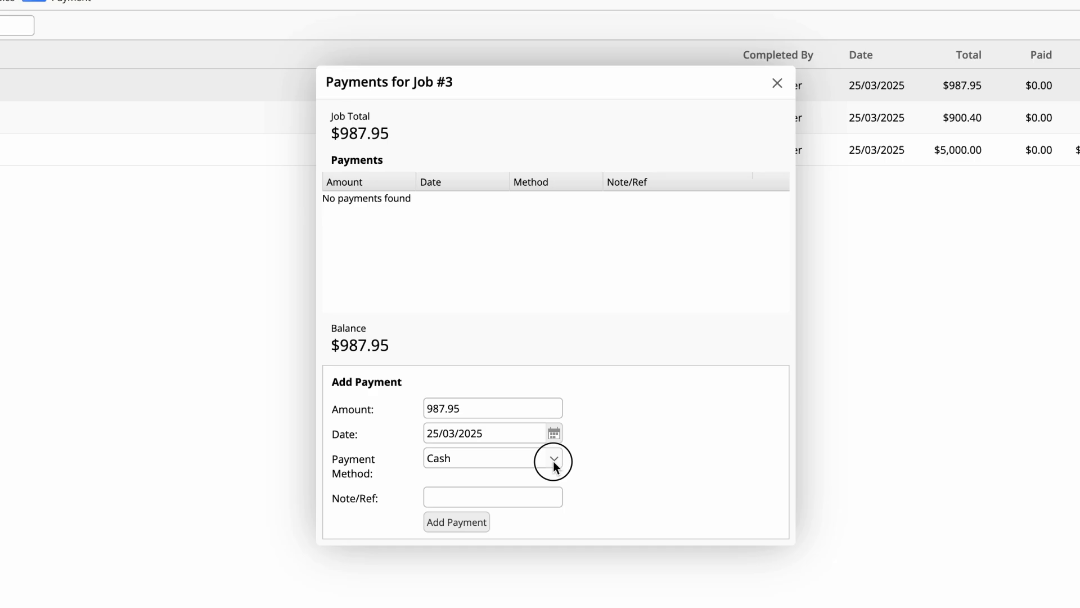
left_click(777, 83)
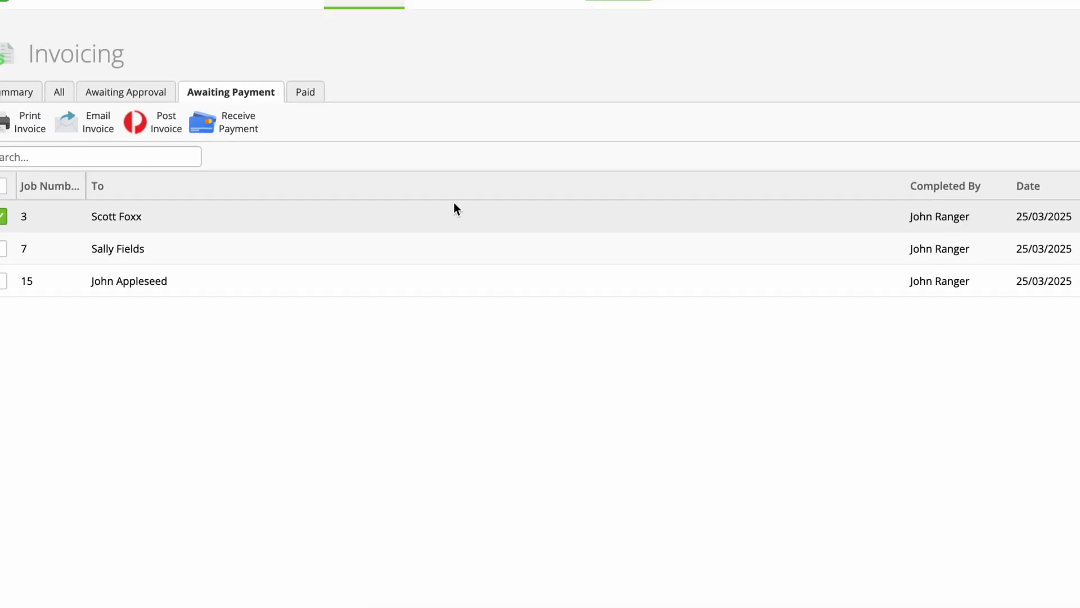
left_click(450, 211)
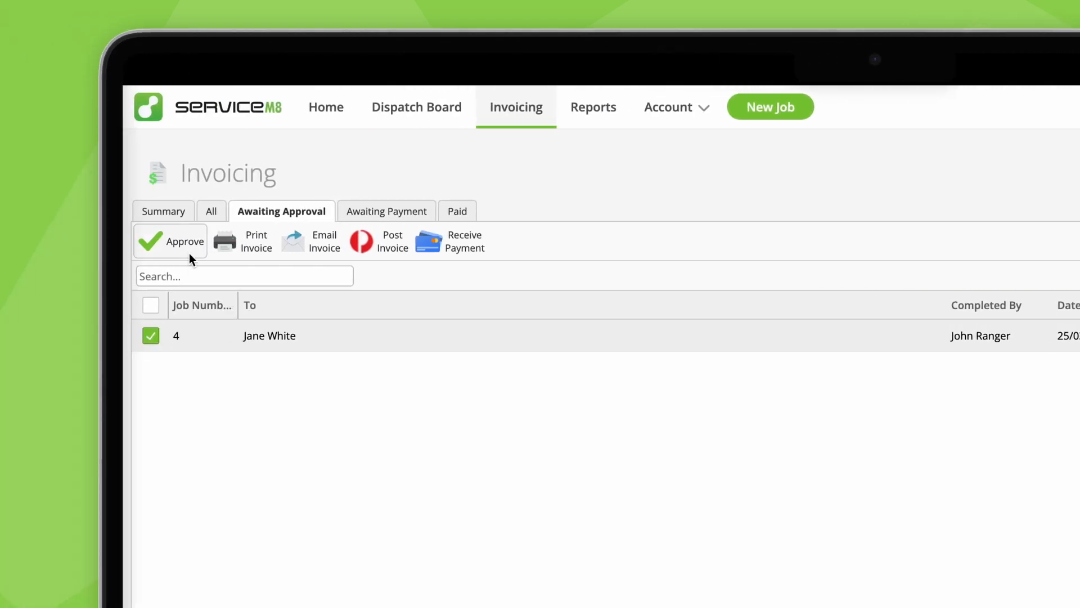
left_click(450, 210)
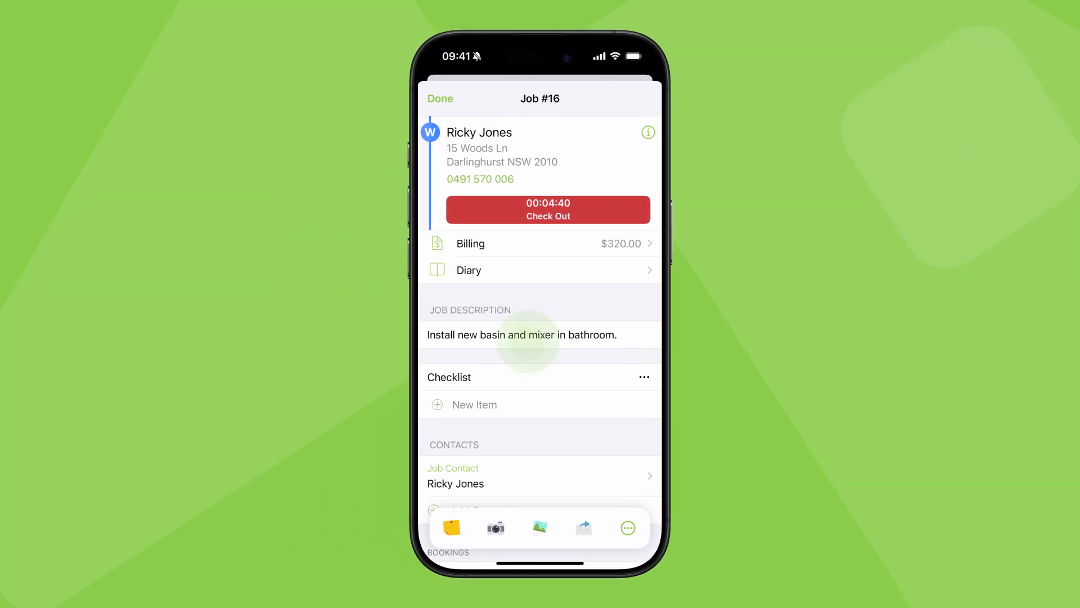
left_click(548, 210)
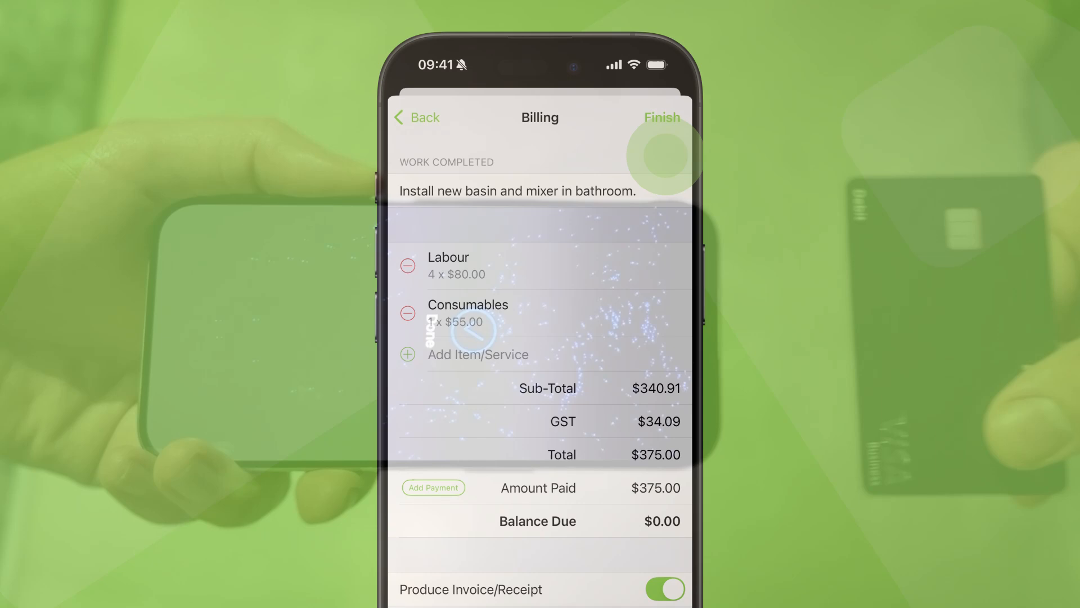
left_click(660, 117)
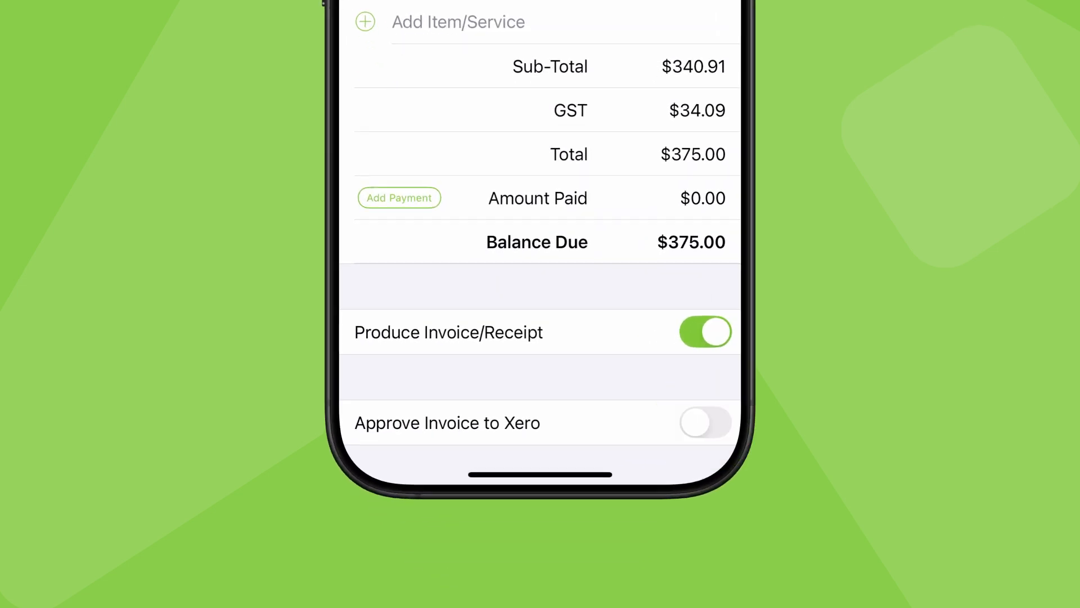
left_click(705, 422)
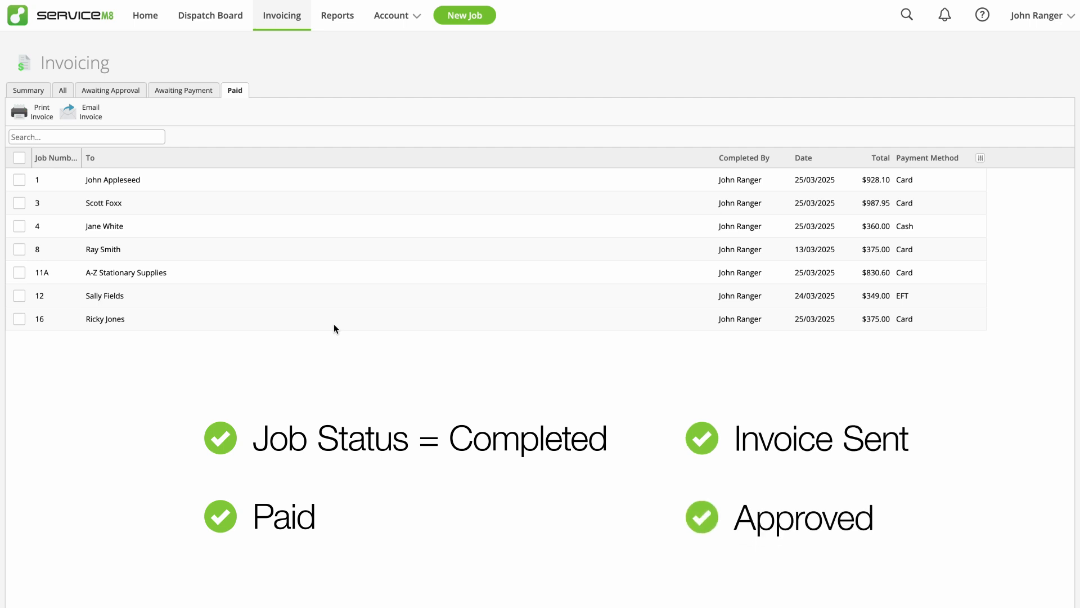
left_click(234, 90)
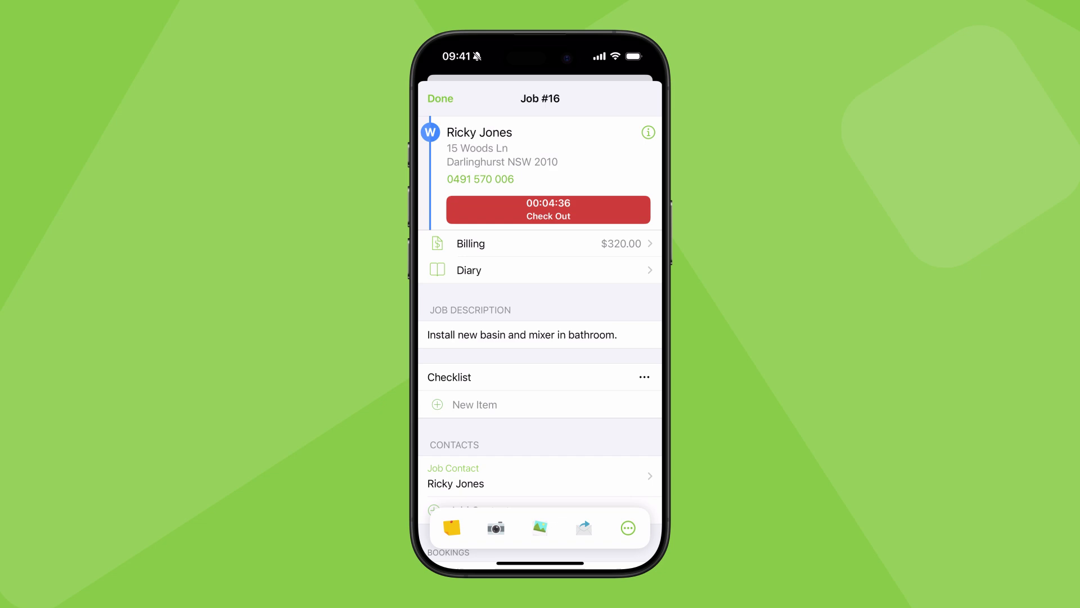
left_click(546, 210)
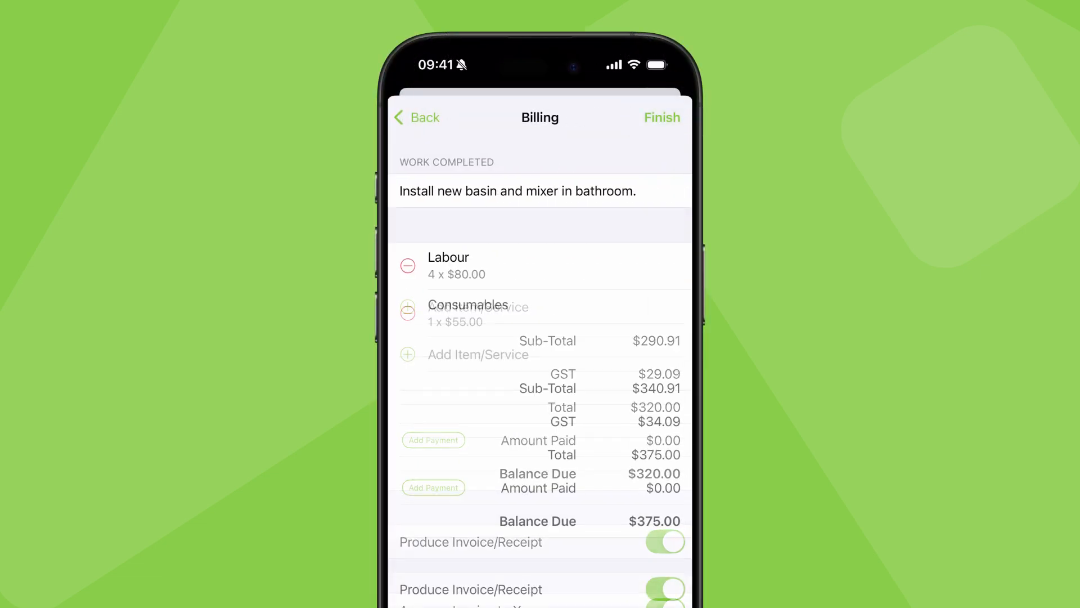
left_click(661, 117)
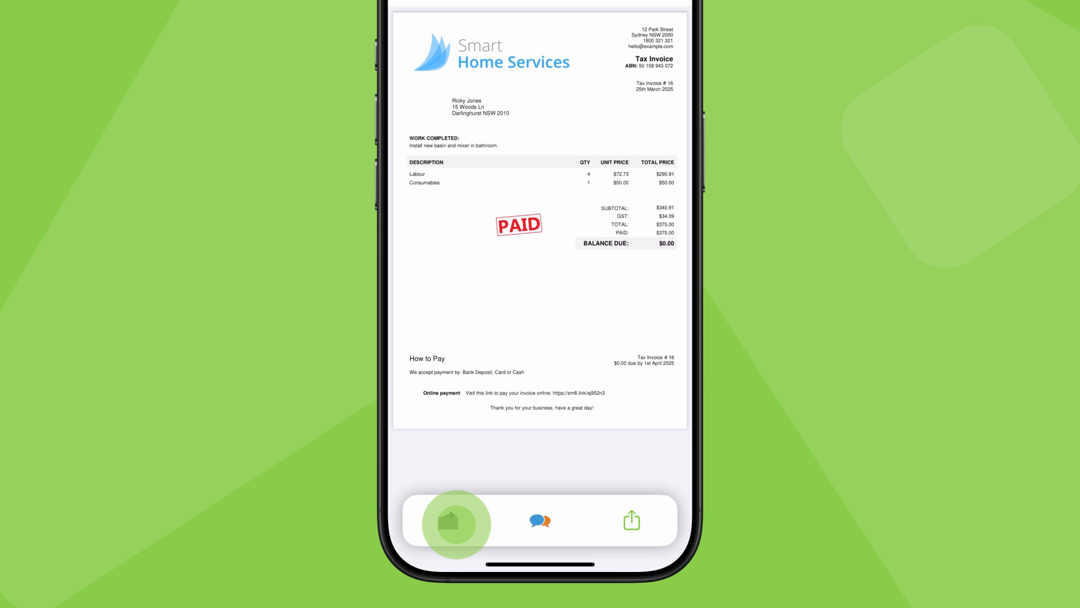
left_click(630, 519)
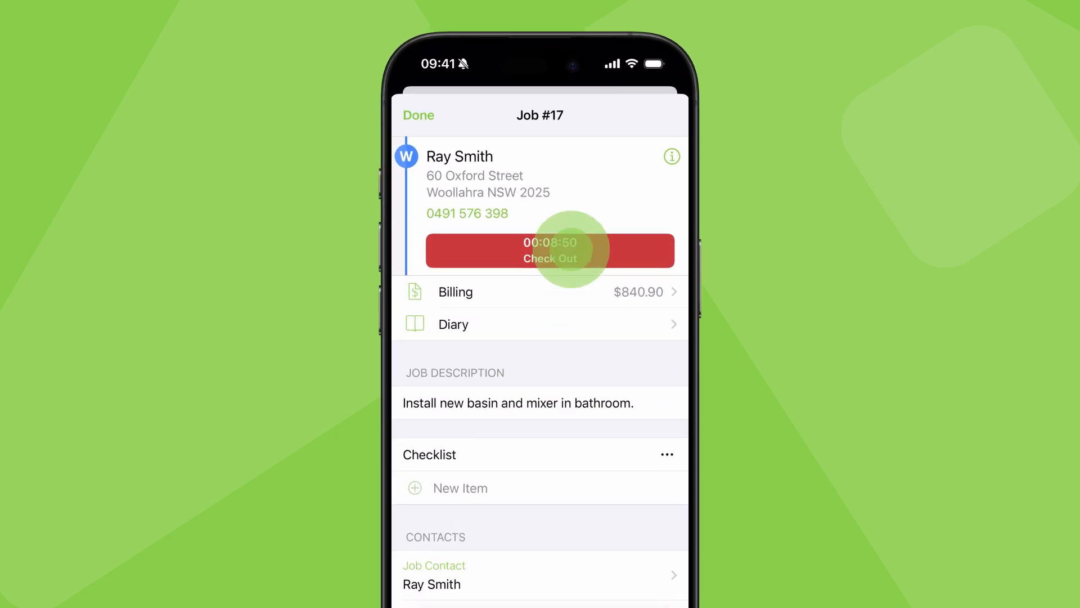
left_click(549, 250)
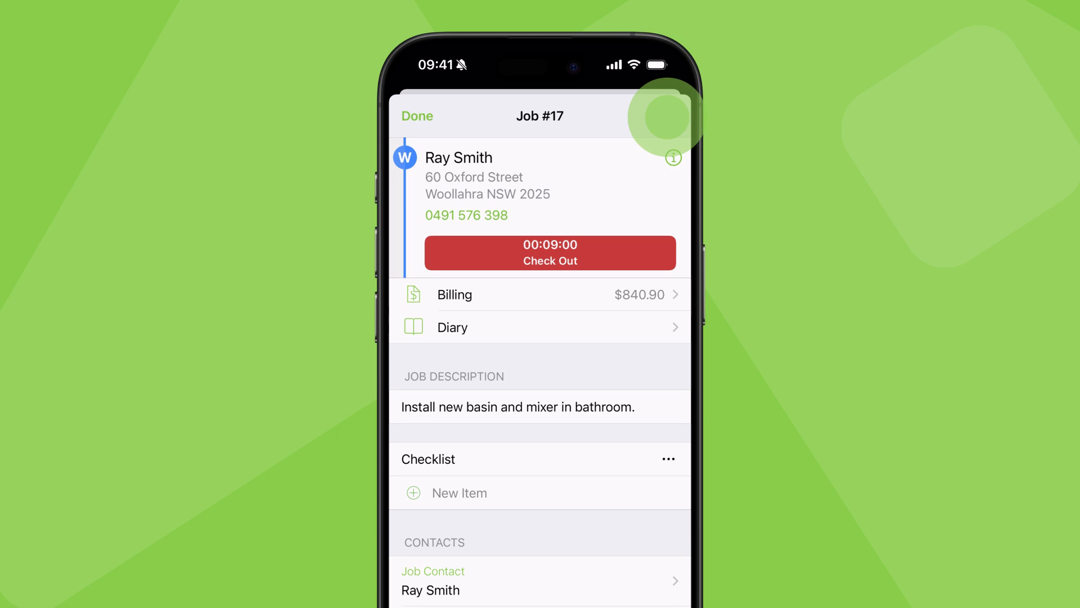
left_click(454, 294)
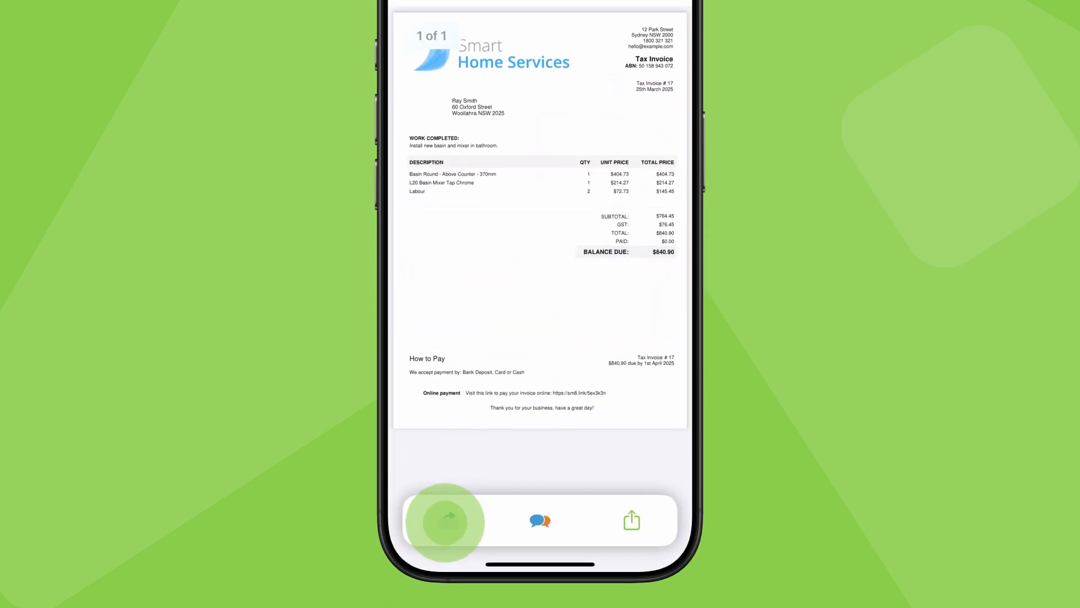
left_click(444, 520)
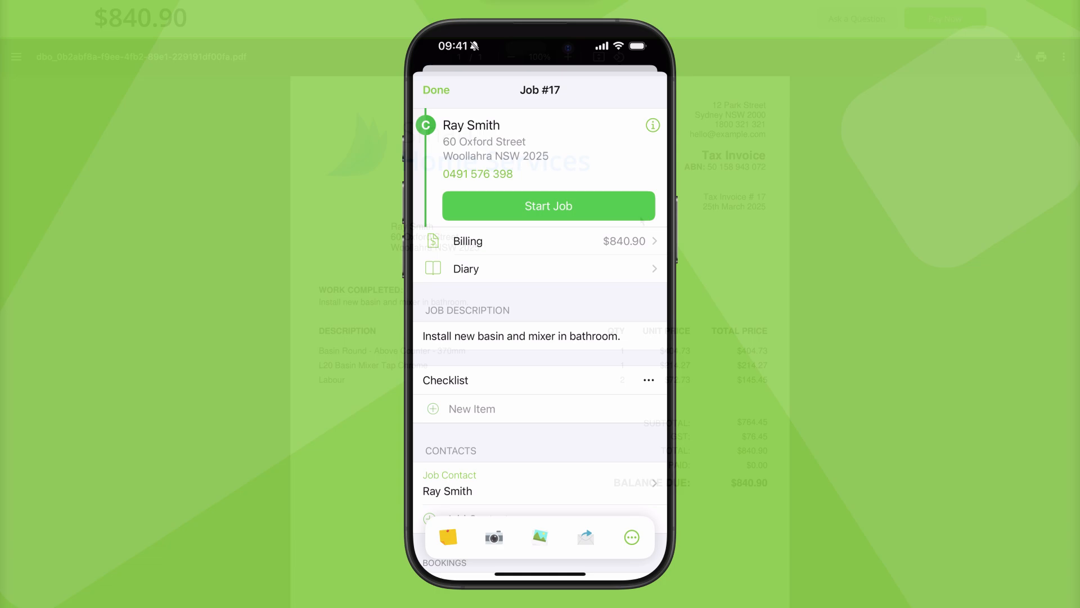
left_click(944, 18)
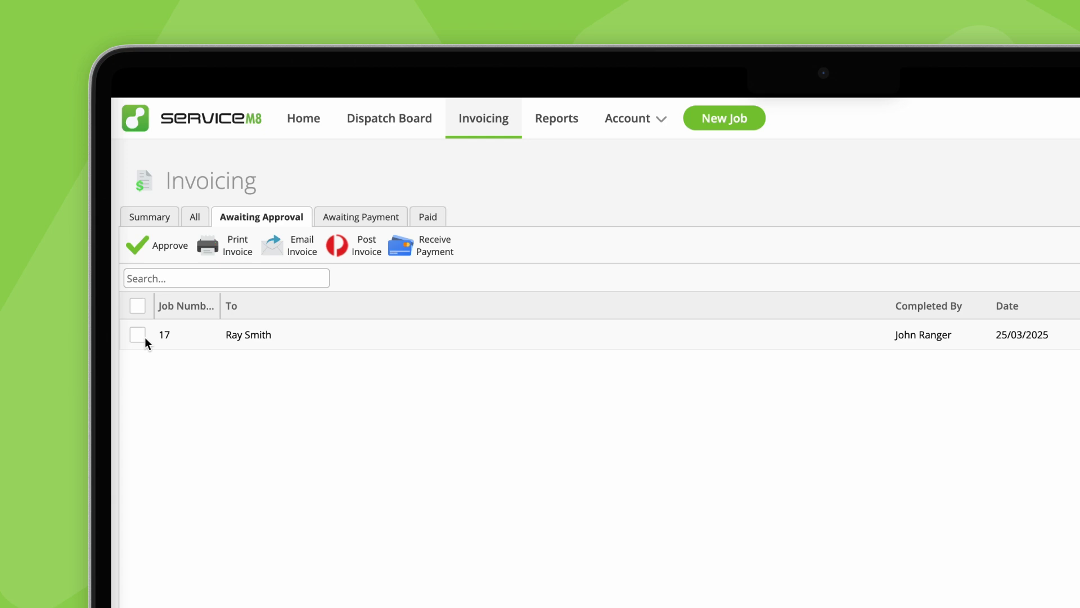
Tick job 17 in the Awaiting Approval list and approve its invoice.
left_click(137, 334)
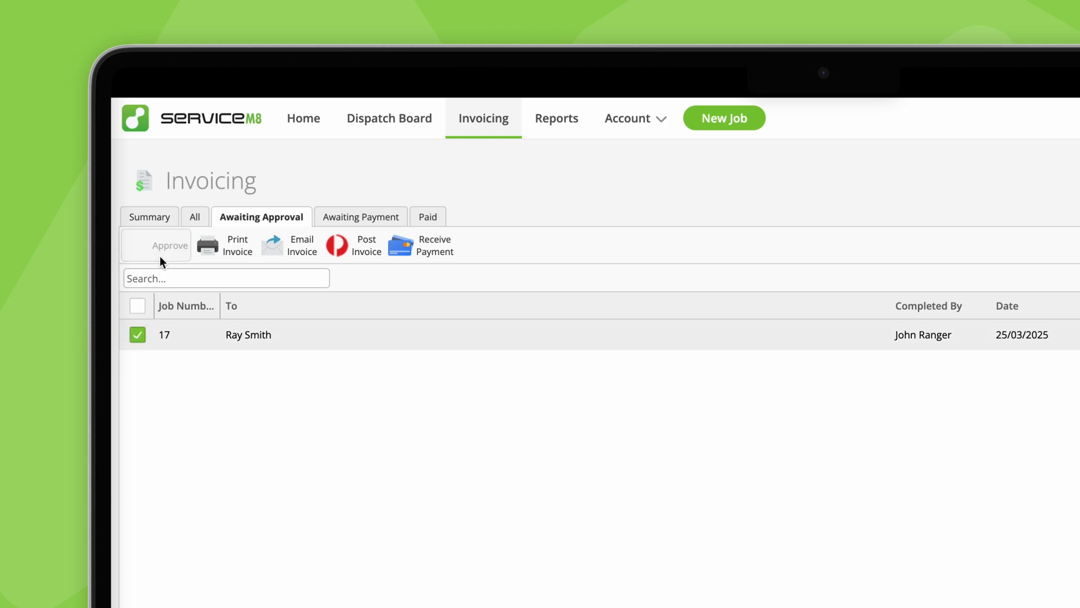
left_click(419, 214)
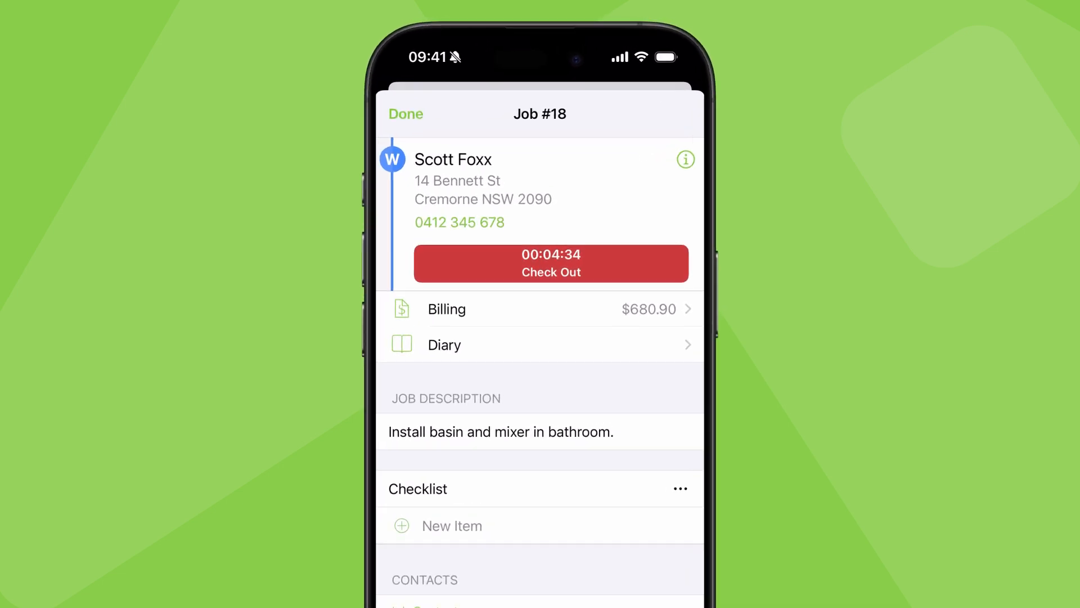
Check out job 18 as complete, skip notes and finish billing with Produce Invoice/Receipt on for $694.60.
left_click(550, 263)
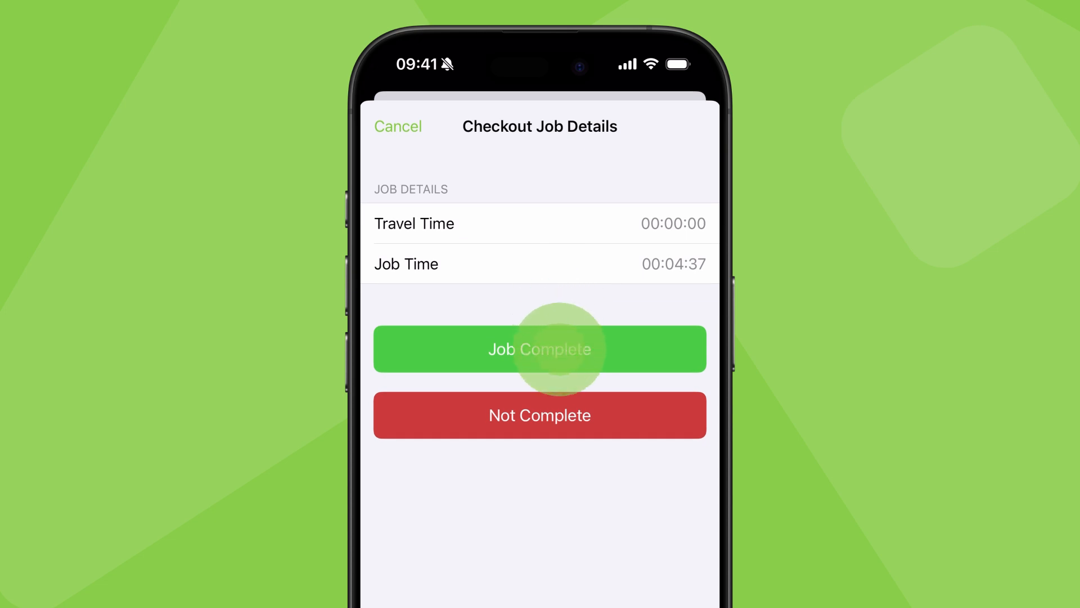
left_click(539, 348)
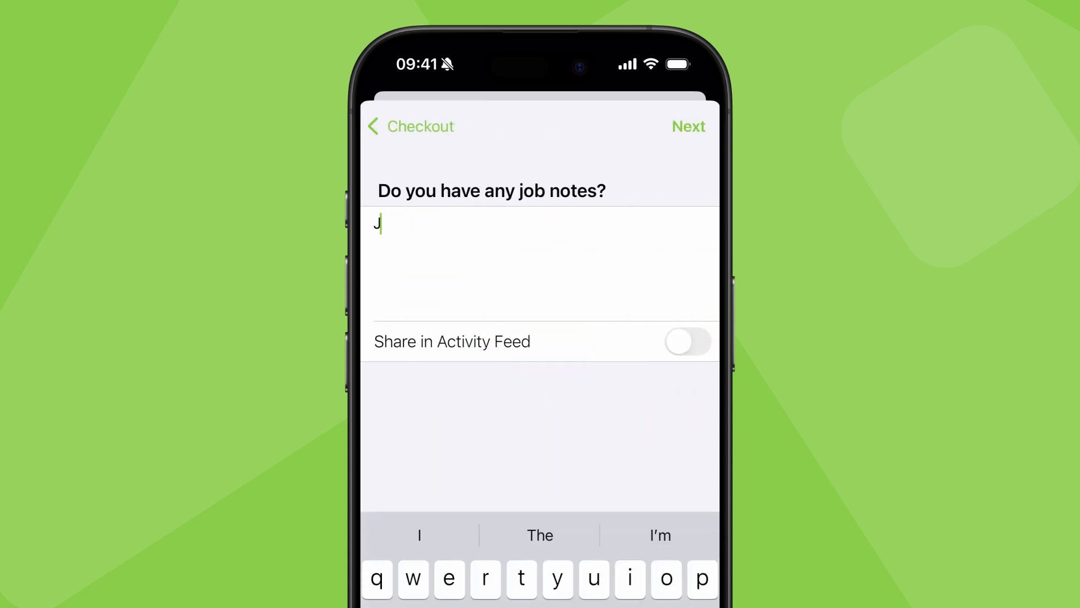
left_click(688, 126)
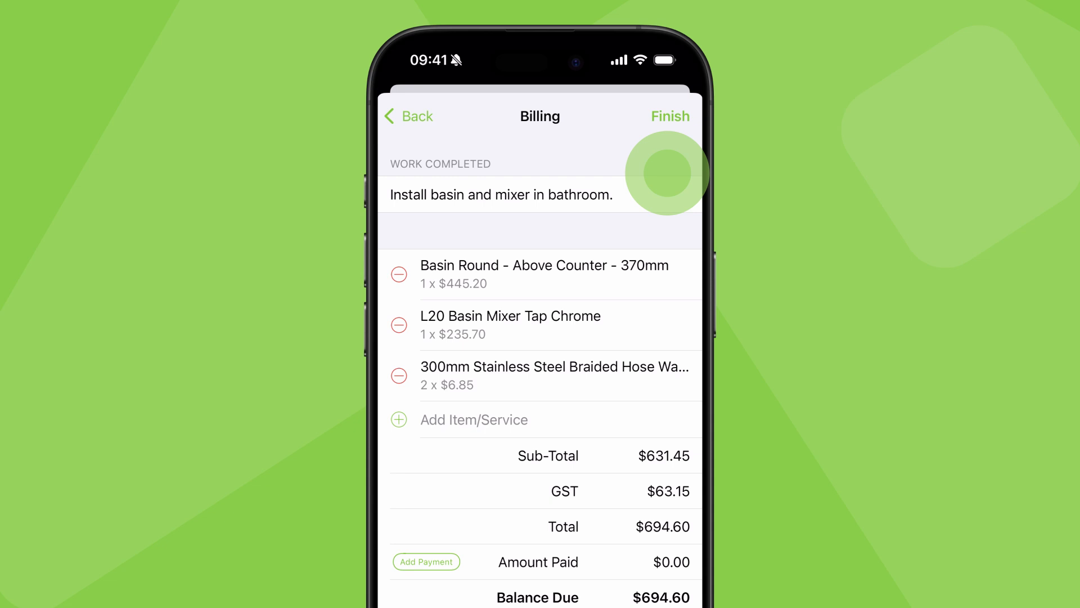
scroll("down", 3)
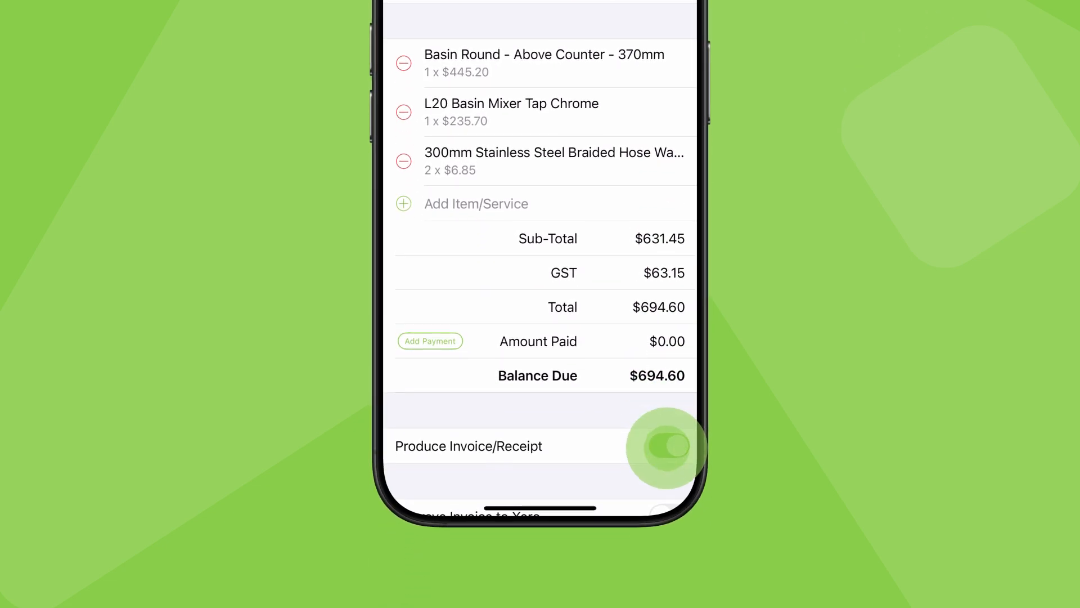
scroll("down", 3)
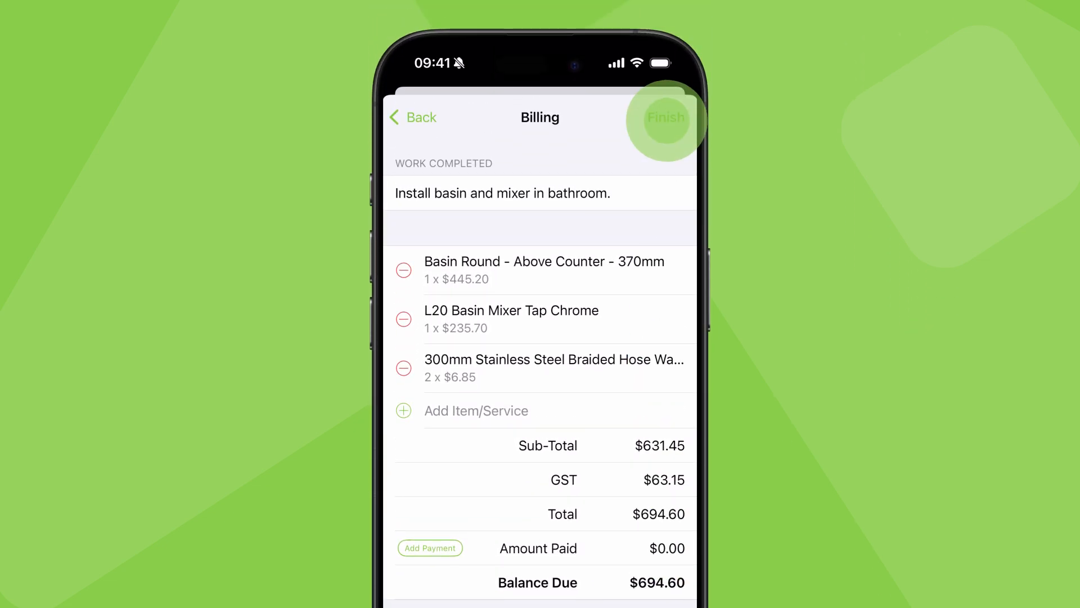
left_click(665, 117)
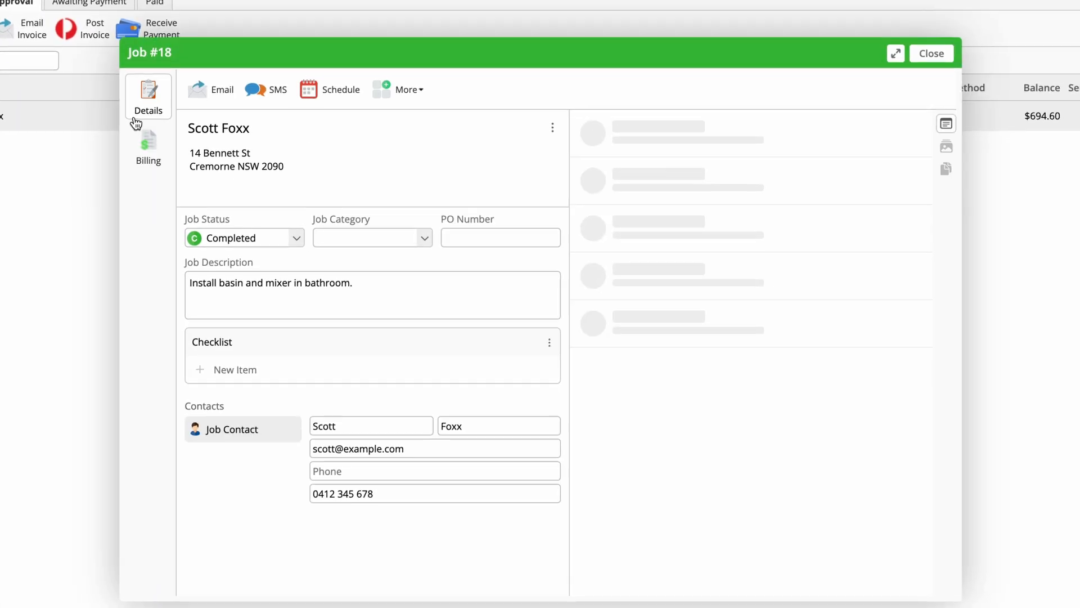
left_click(148, 146)
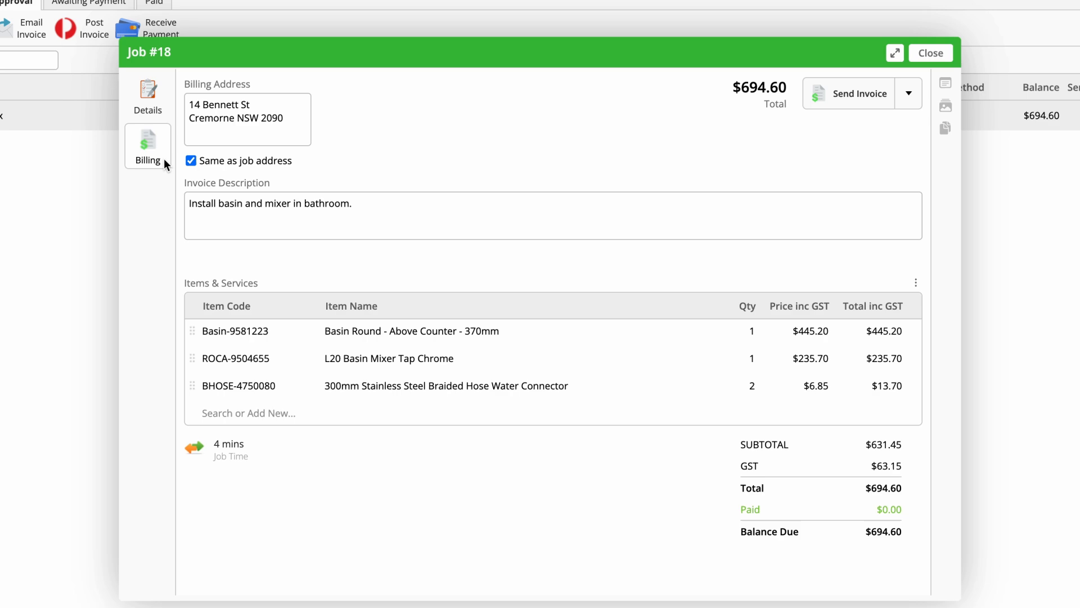
left_click(860, 93)
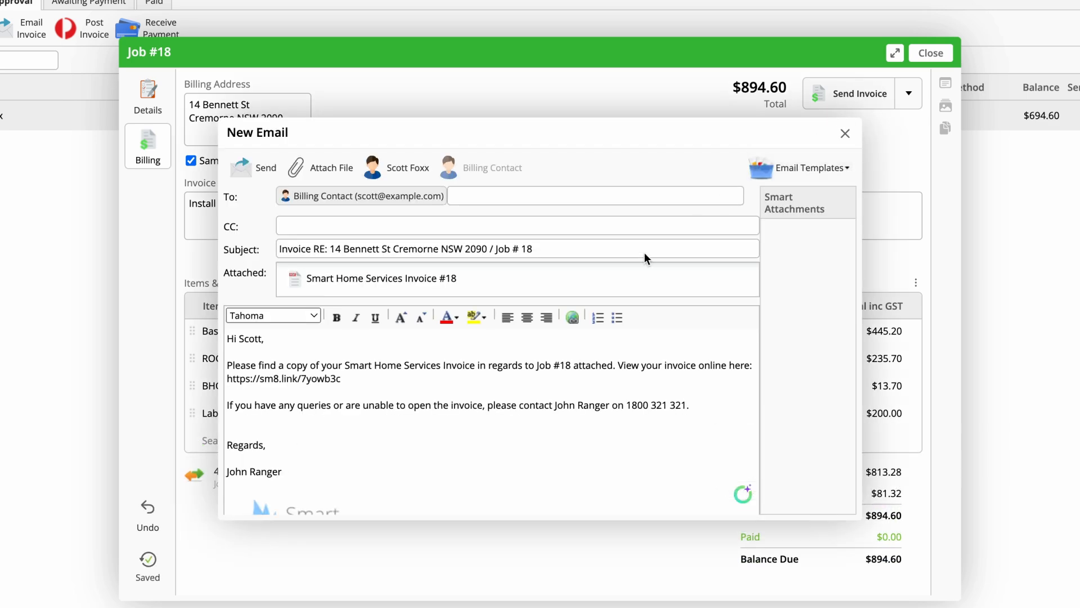
left_click(845, 134)
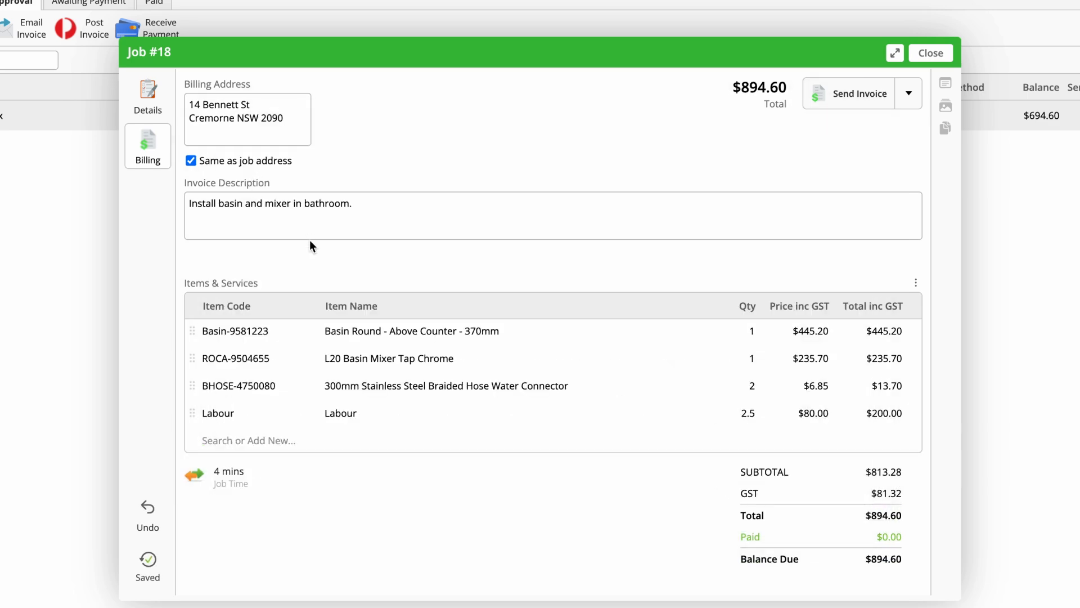
Approve job 18's invoice to Xero from the Add Payment dropdown actions.
left_click(909, 95)
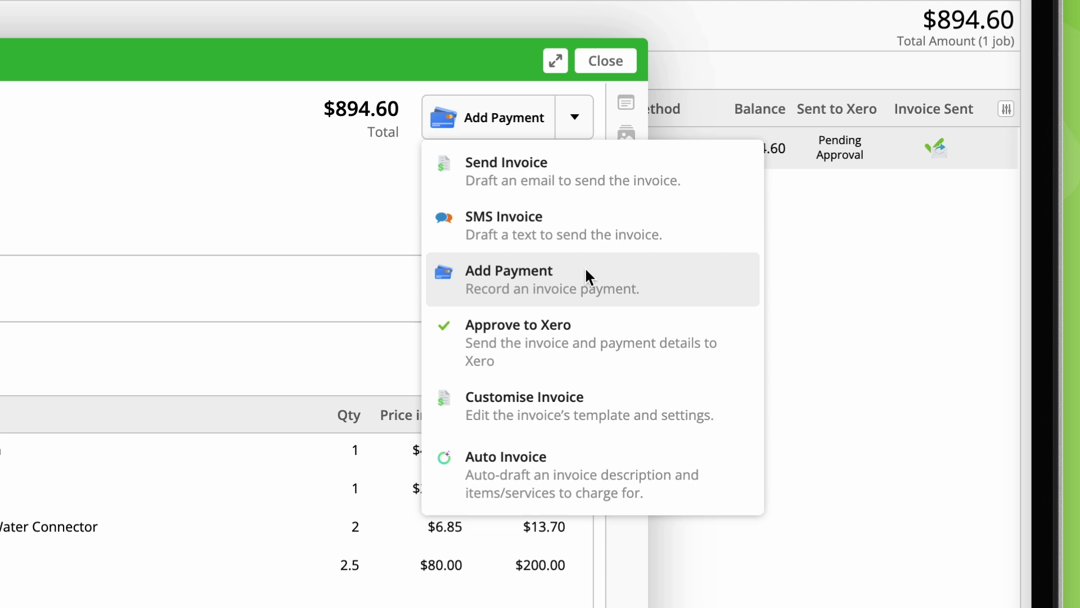
left_click(518, 324)
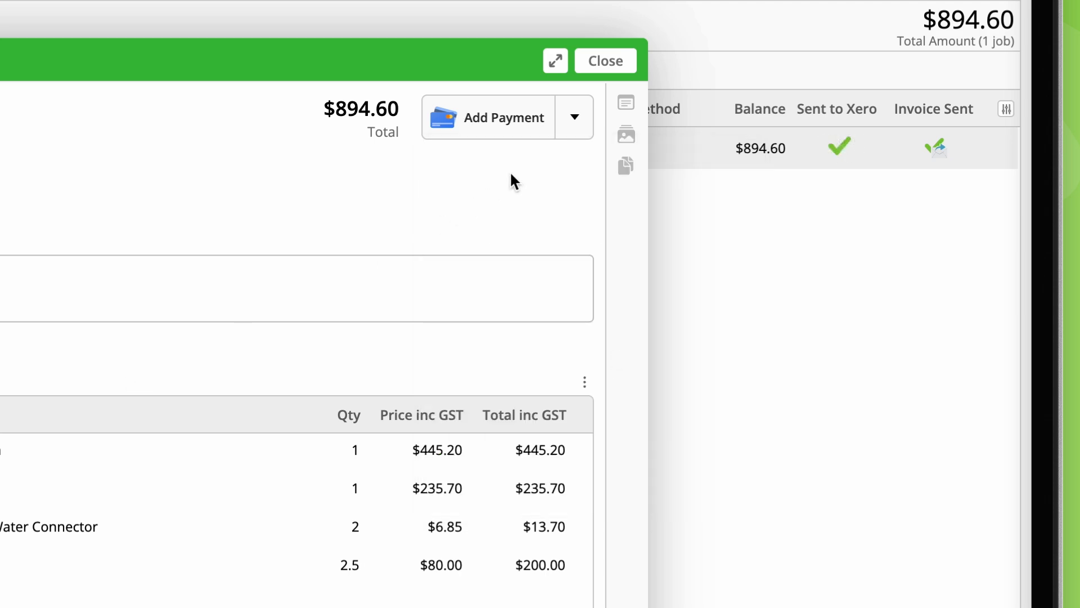
left_click(575, 117)
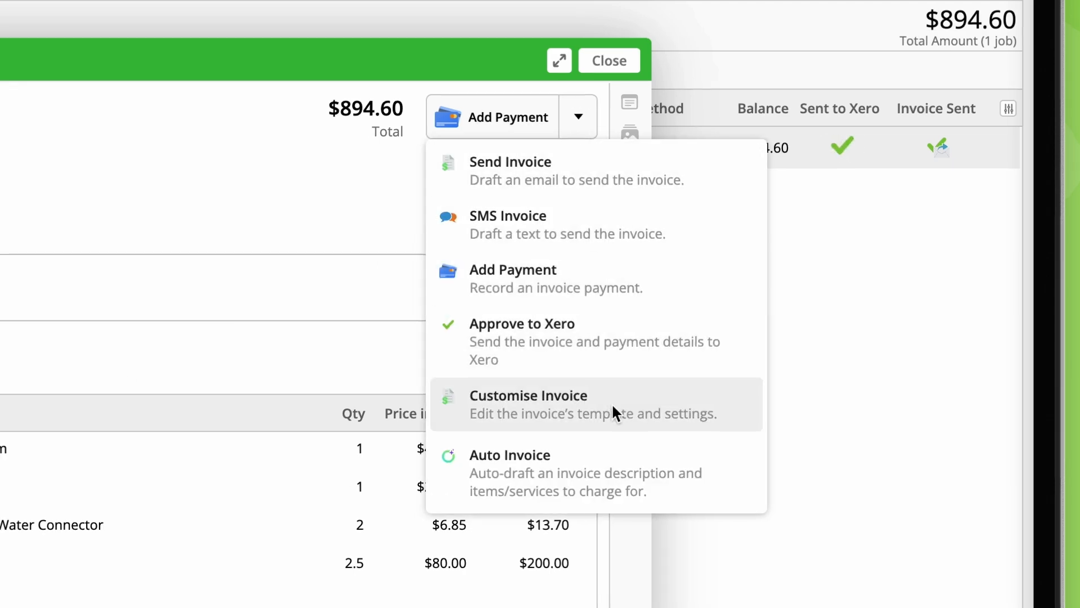
left_click(529, 404)
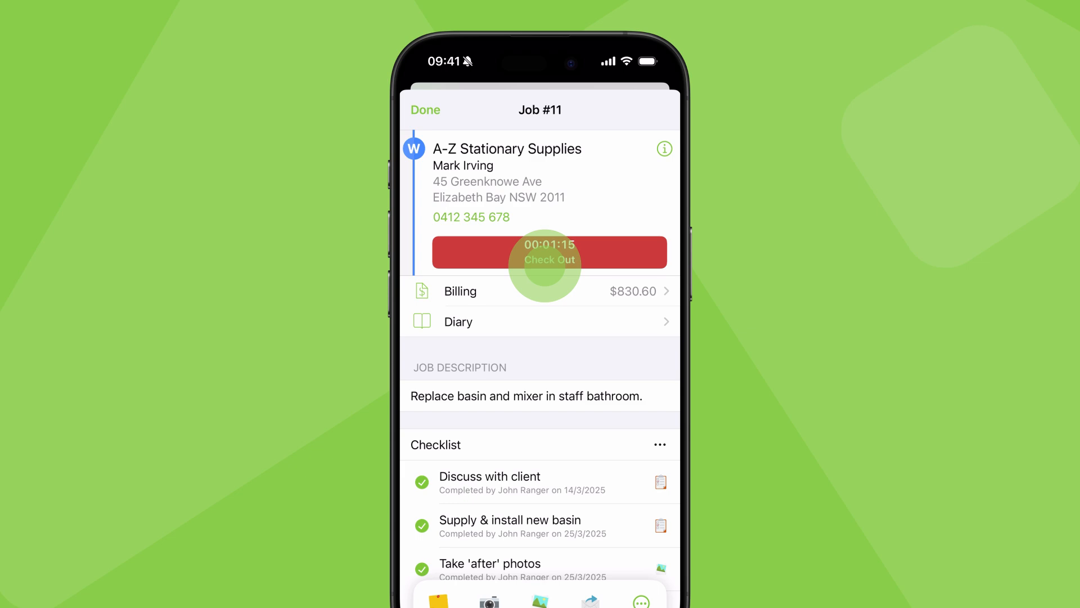
Check out of job 11 for A-Z Stationary Supplies and mark it Job Complete.
left_click(549, 252)
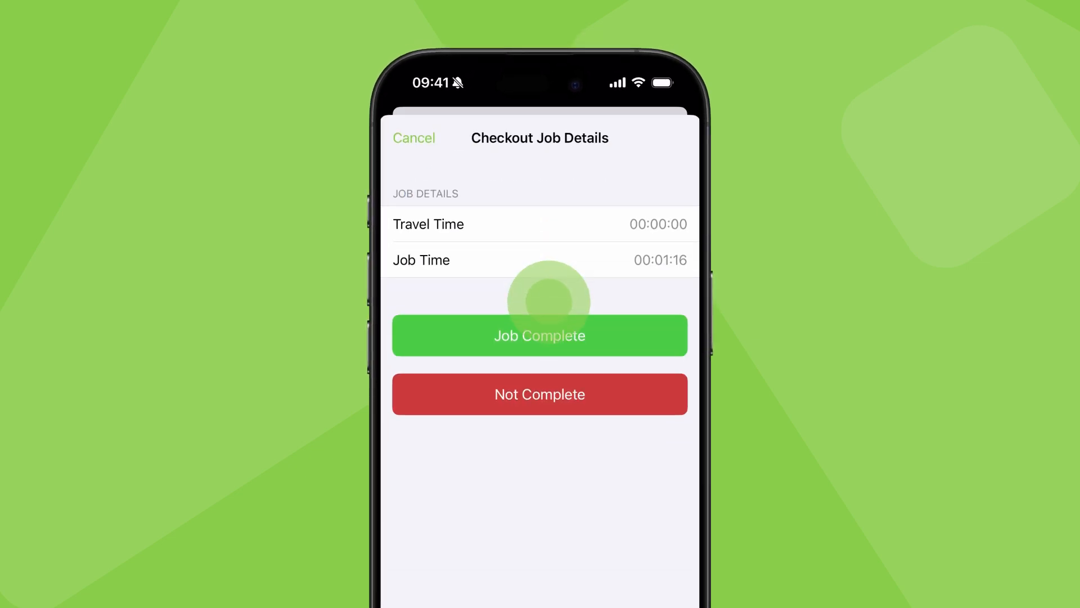
left_click(539, 335)
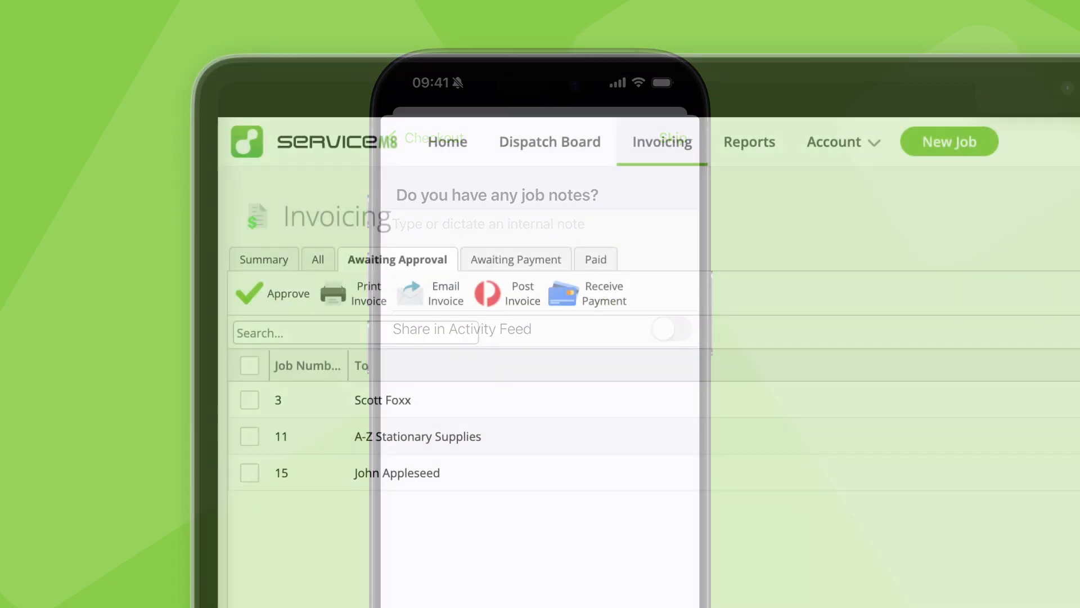